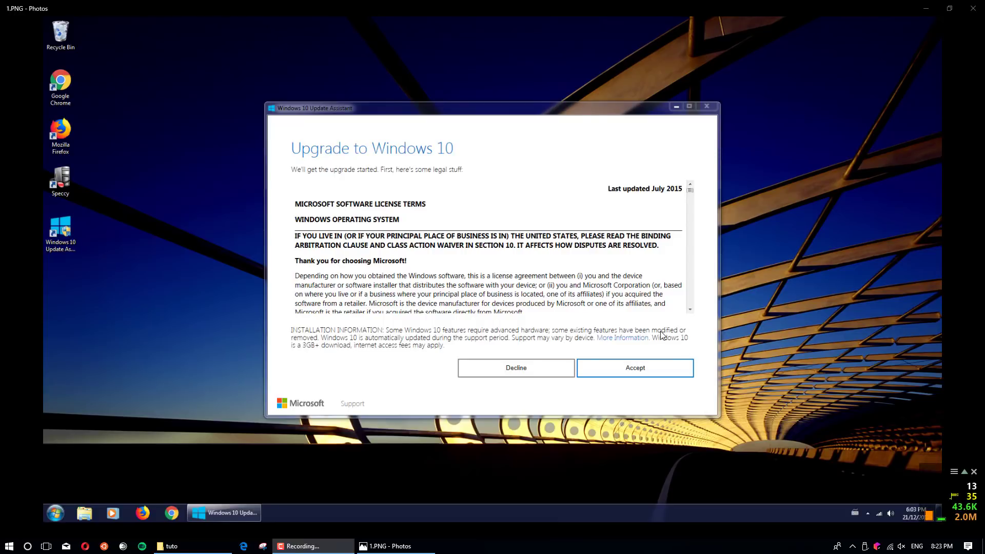
mouse_move(632, 325)
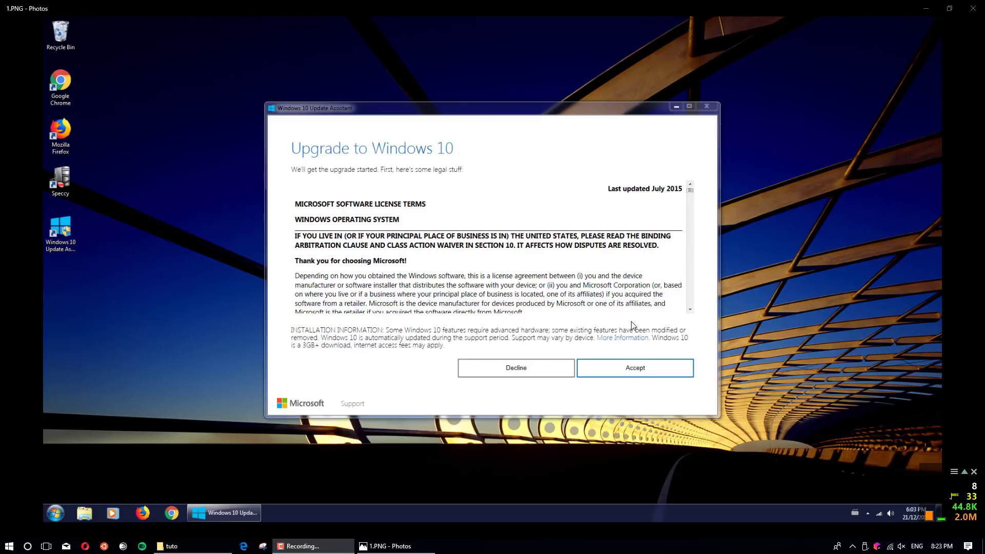
mouse_move(539, 297)
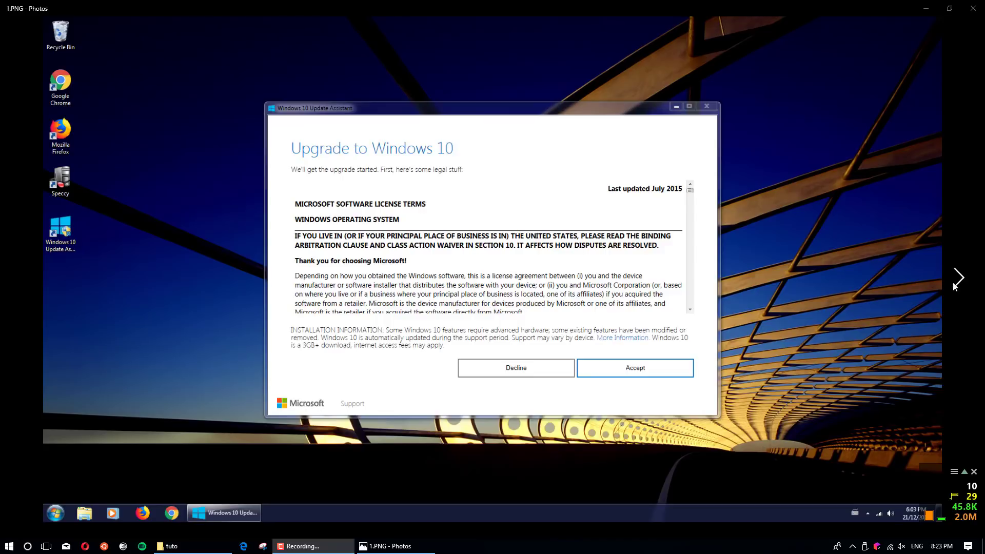
Advance to 2.PNG showing the Windows10UpgraderApp.exe missing-DLL system error
click(634, 367)
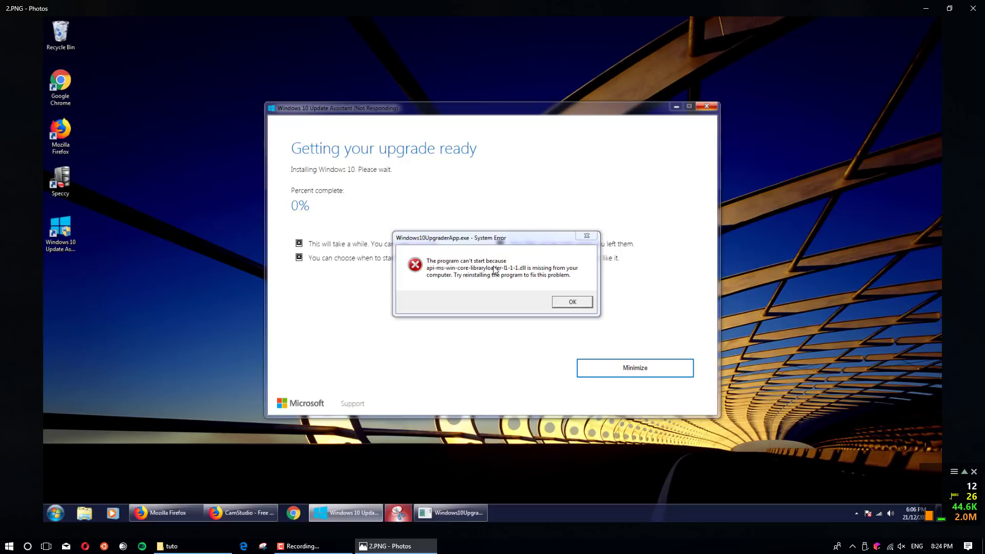
mouse_move(457, 275)
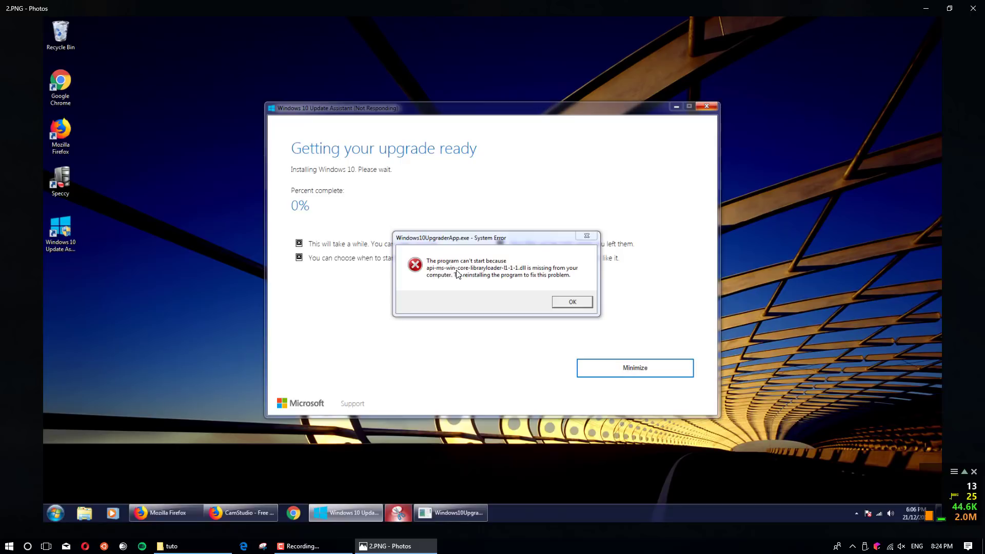
mouse_move(542, 269)
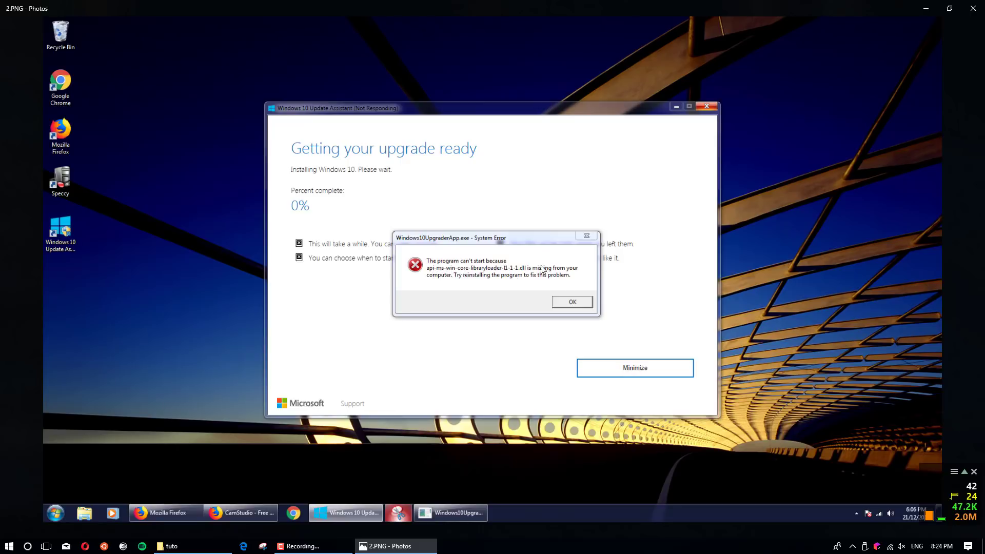
mouse_move(926, 318)
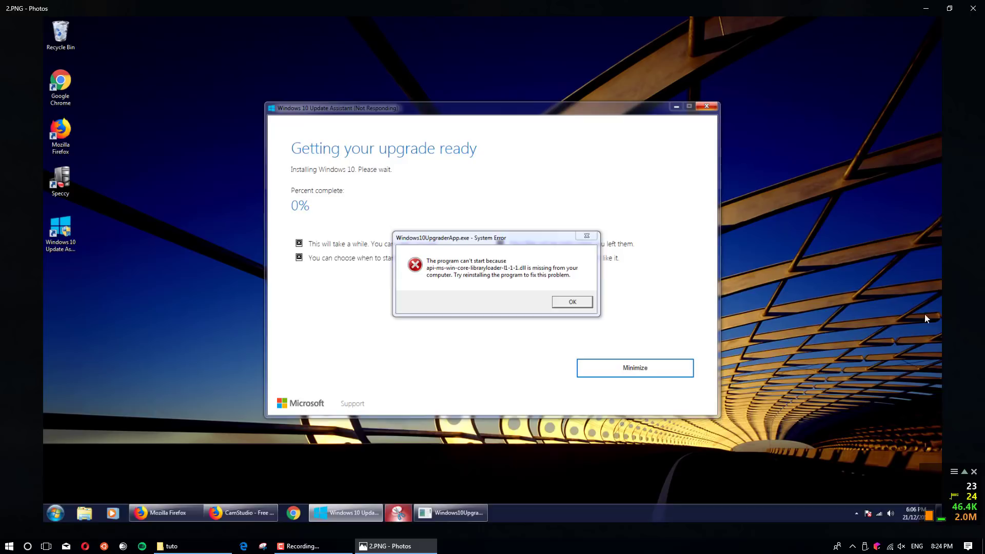
mouse_move(432, 288)
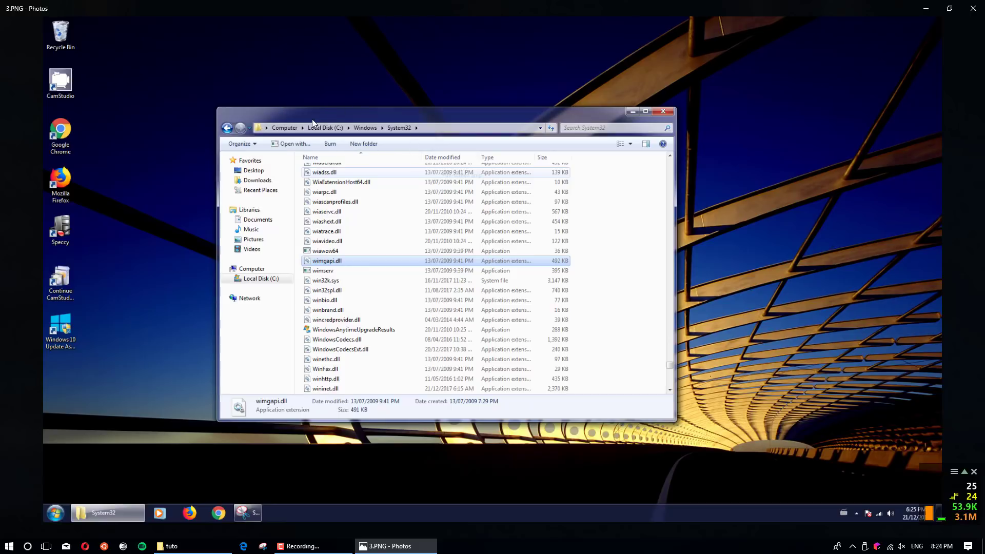
mouse_move(344, 137)
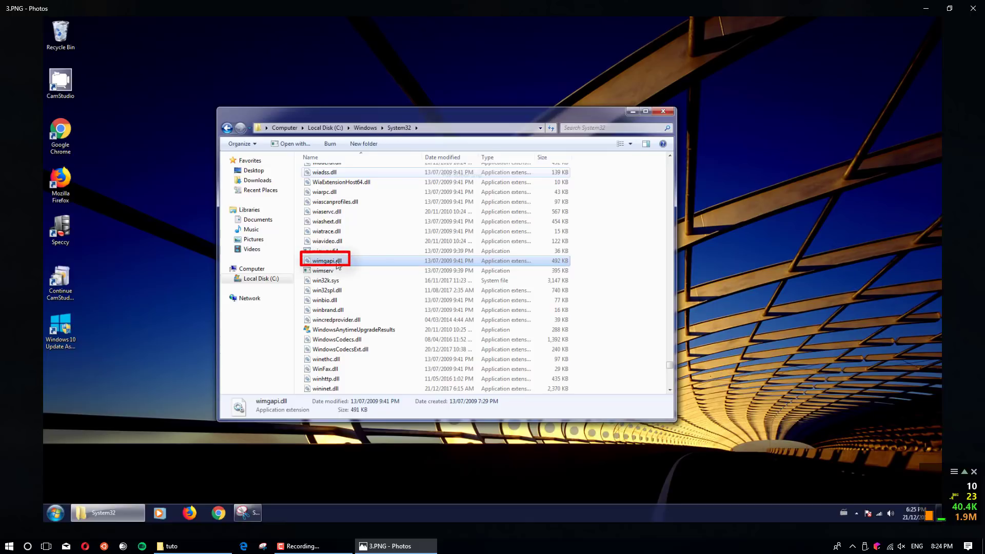
mouse_move(321, 264)
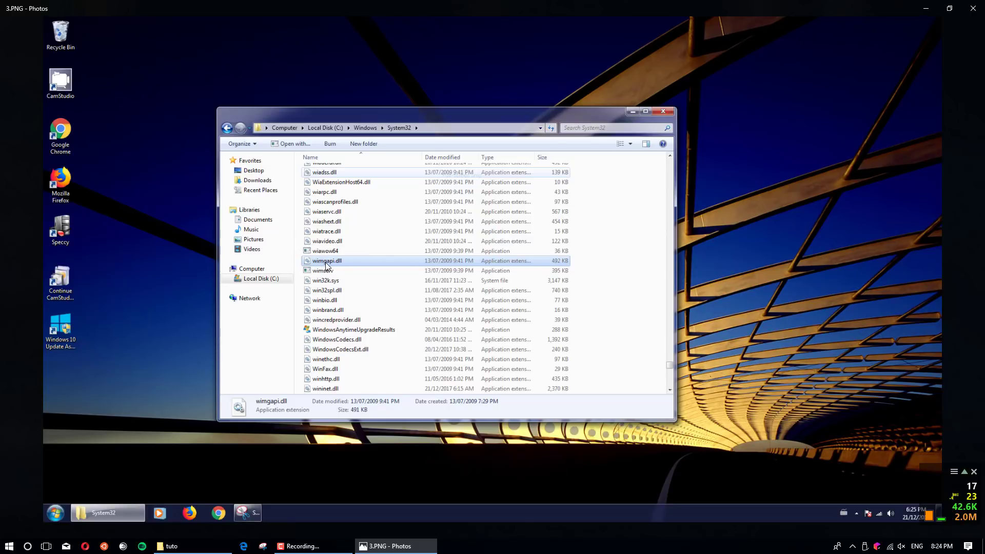
mouse_move(338, 269)
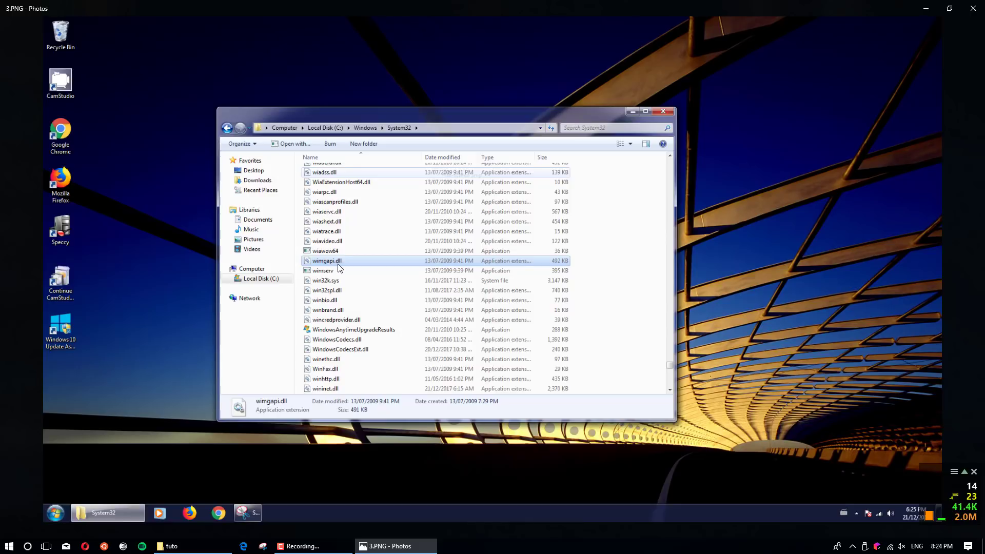
mouse_move(342, 265)
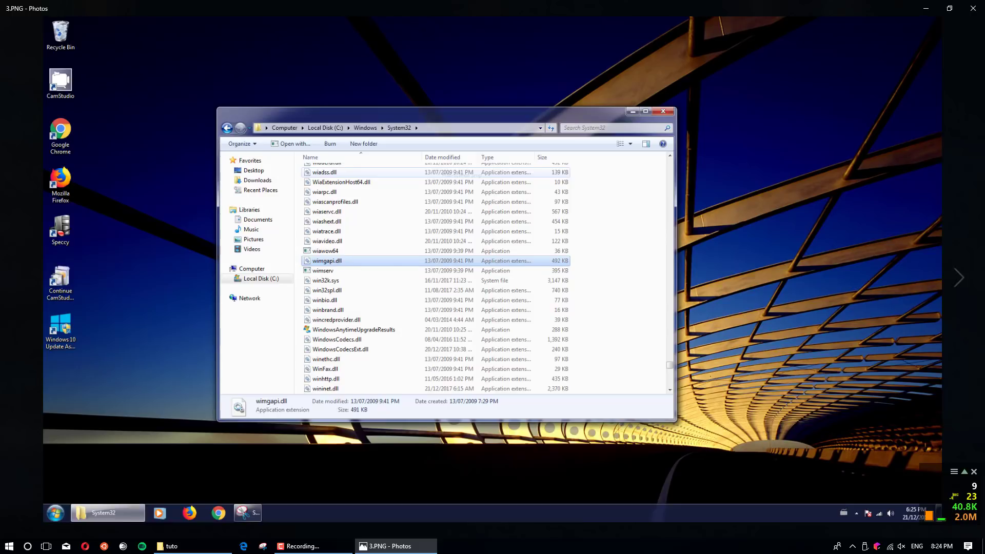
Advance past the Paste screenshot through the Copy and Replace prompt to the next screenshot
right_click(317, 272)
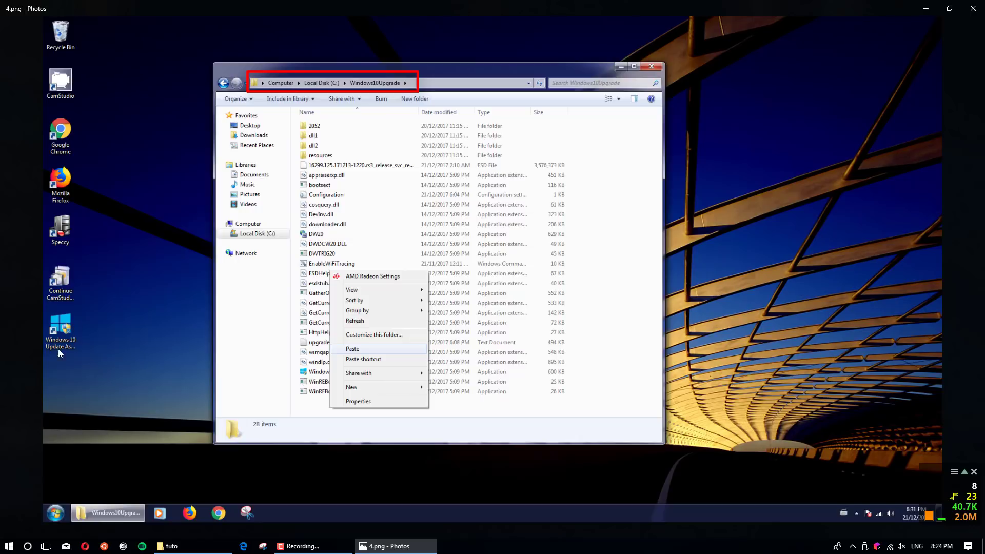
mouse_move(65, 351)
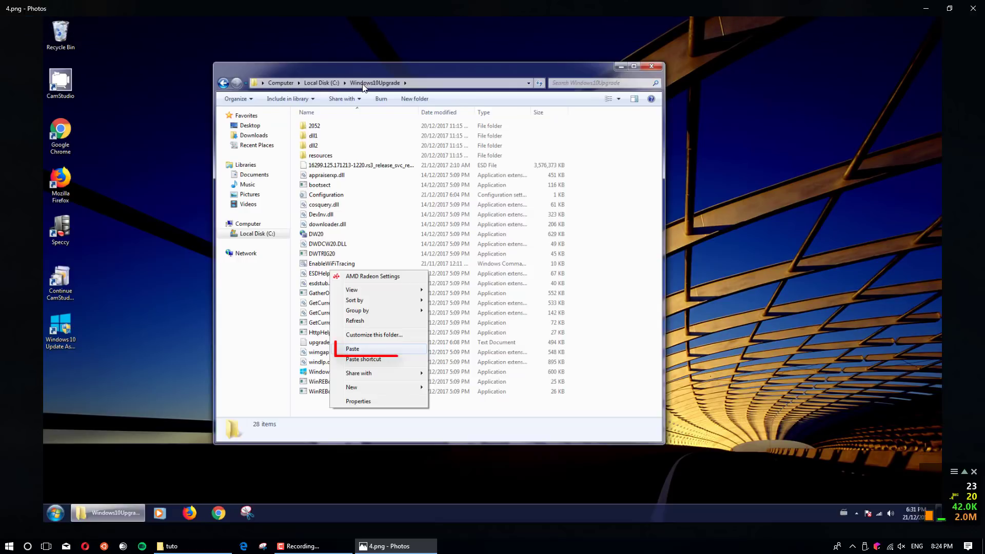
mouse_move(379, 352)
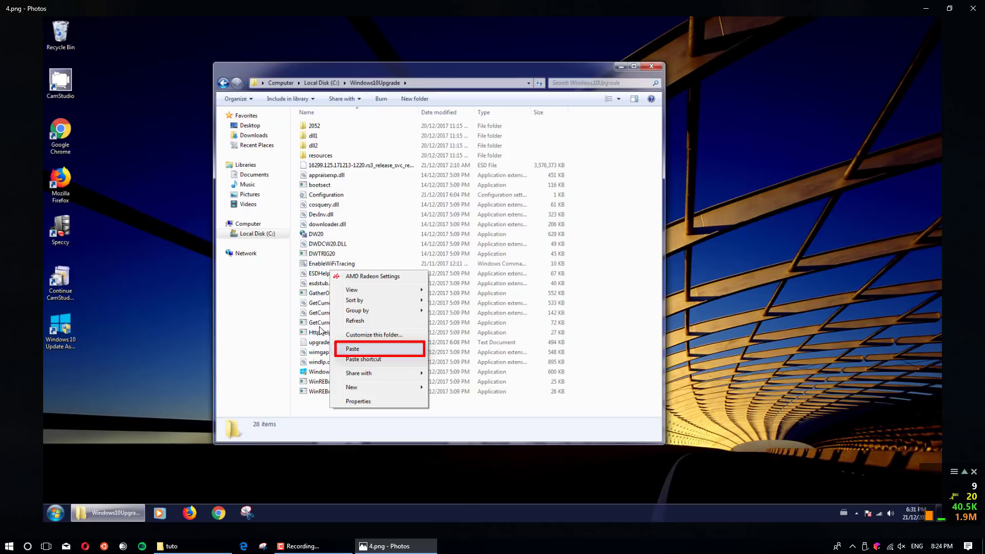
click(352, 349)
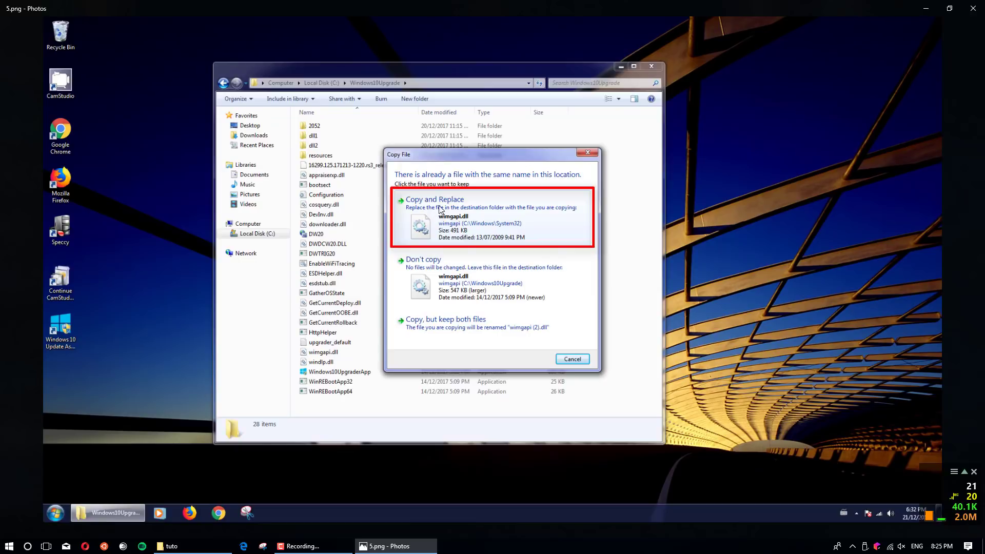
click(434, 199)
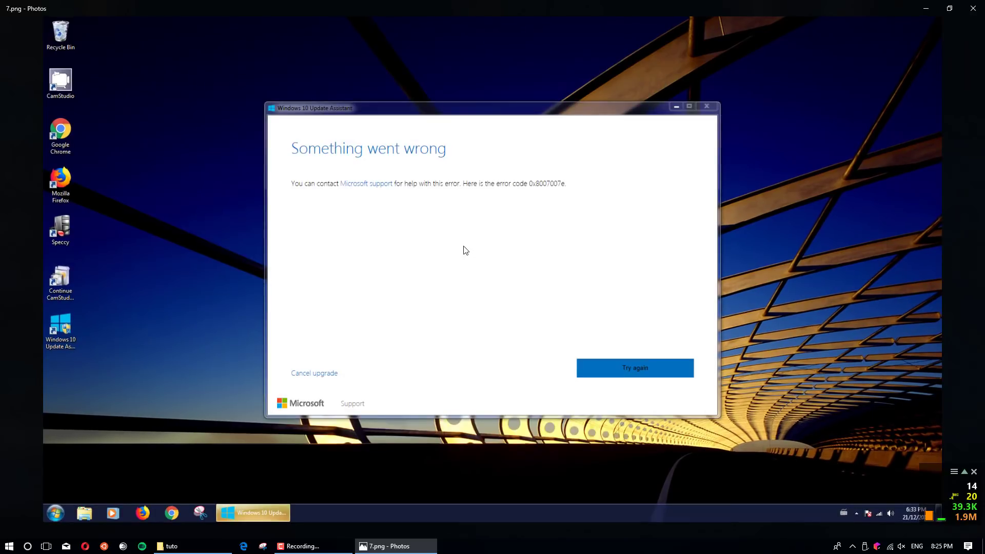
mouse_move(493, 258)
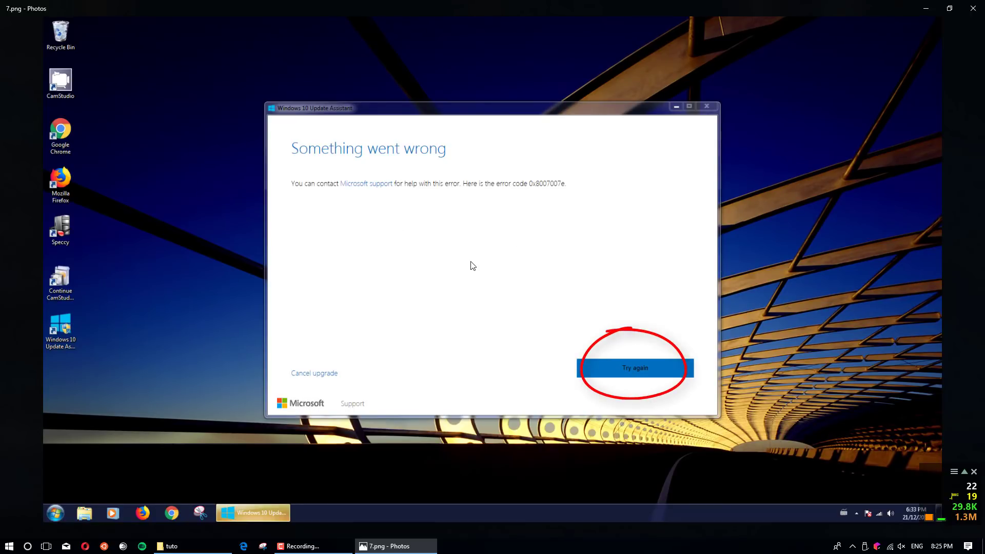
mouse_move(966, 277)
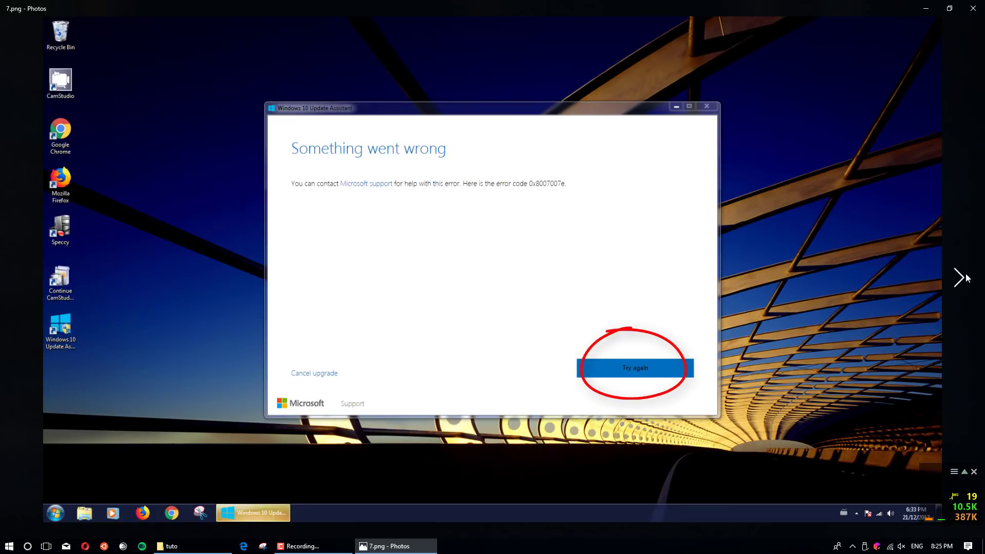
Advance to 8.png where the Update Assistant is verifying the download at 1%
click(634, 367)
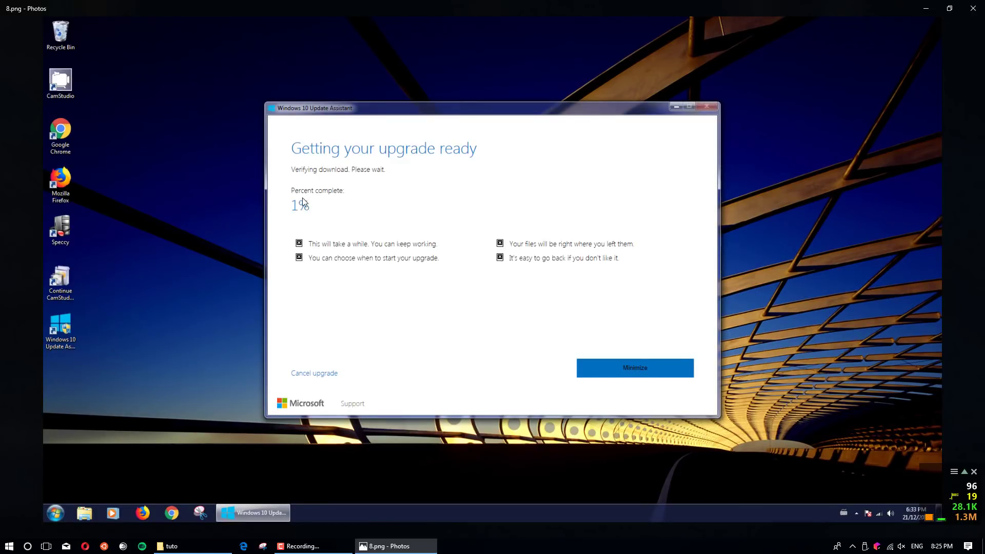
mouse_move(343, 181)
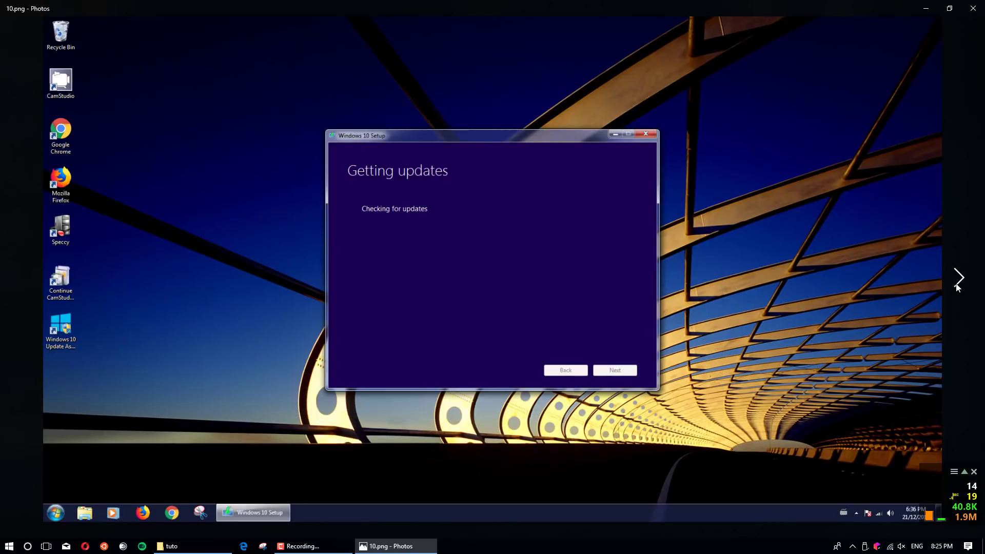
mouse_move(501, 295)
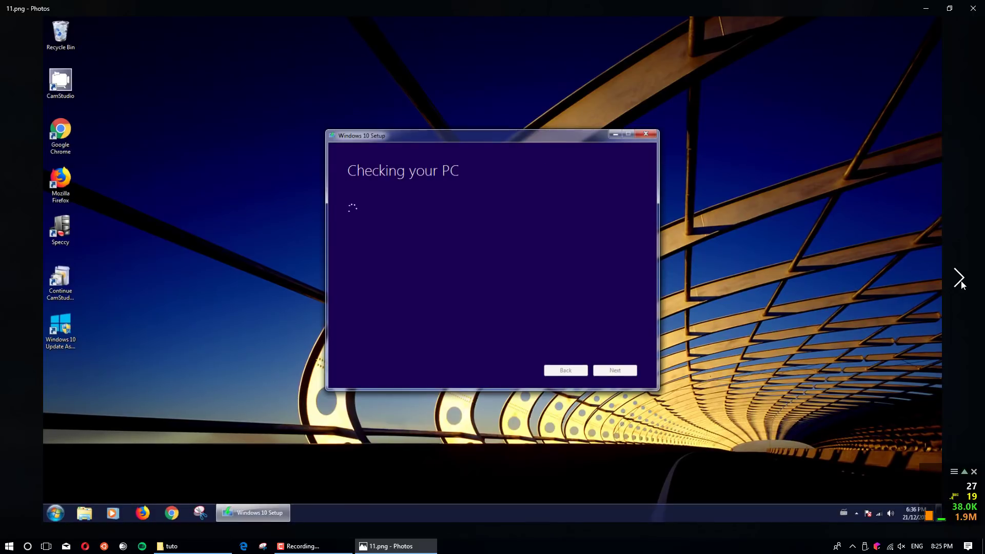
Advance past Checking your PC to 12.png, We're getting a few things ready
click(960, 278)
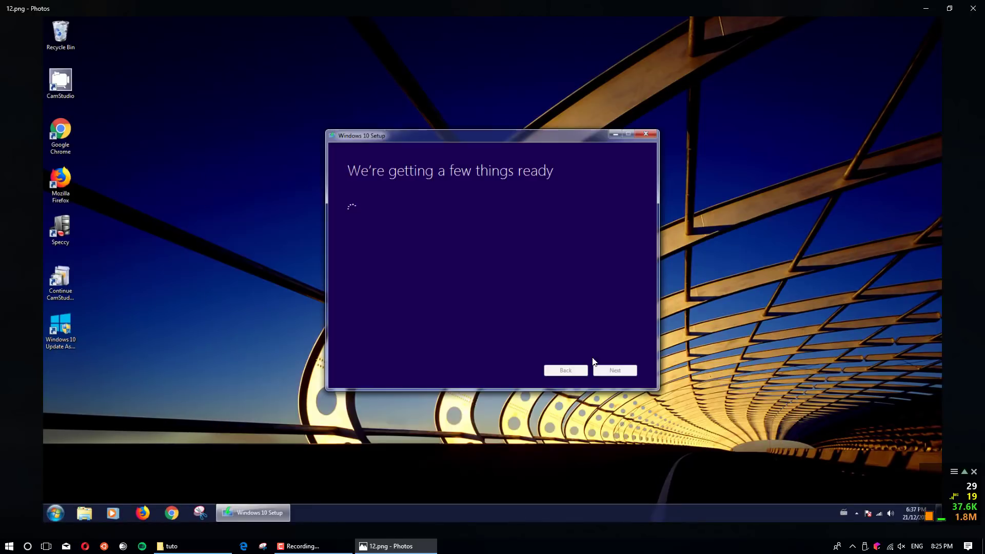
mouse_move(741, 370)
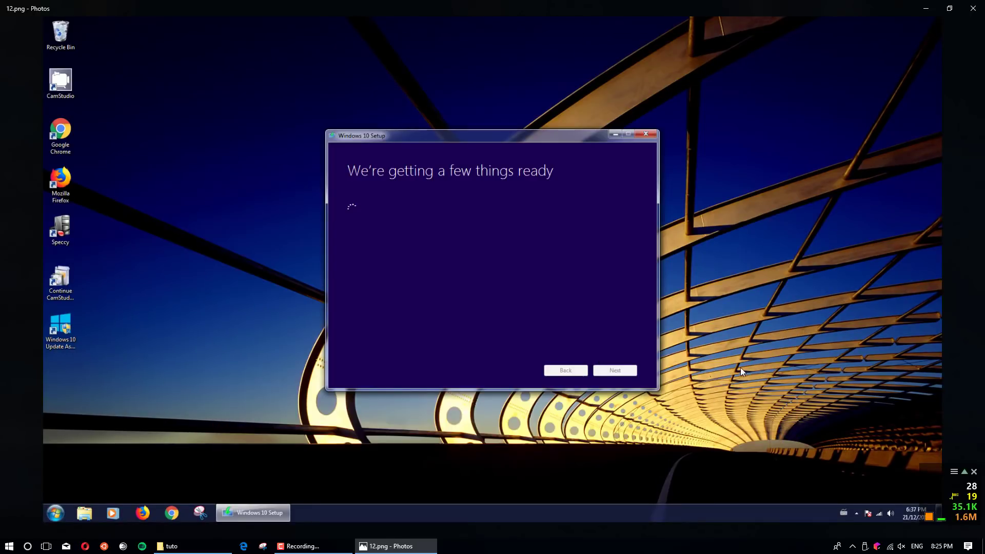